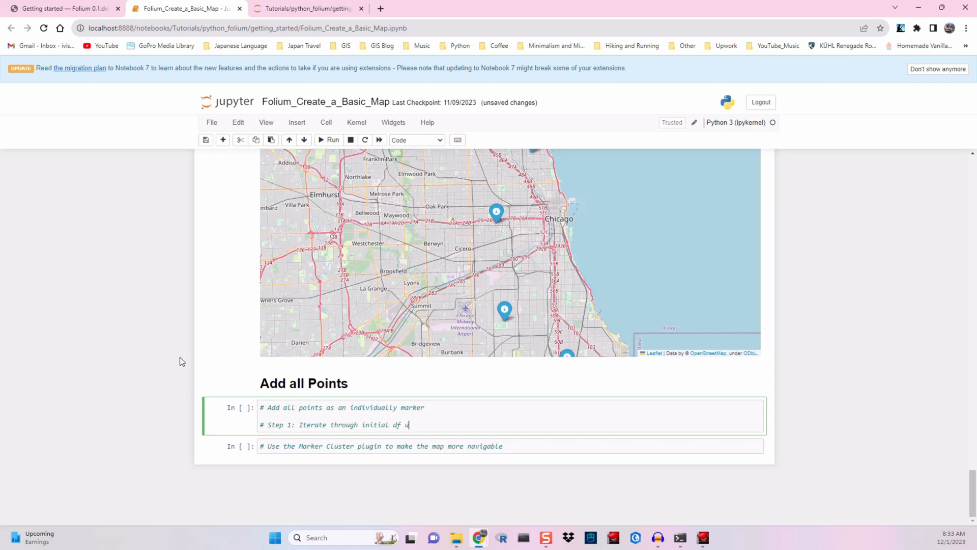
# Step: Create map m3 centred at (41.8781, -87.6298) and loop over df adding a marker per row
pyautogui.write('sing Lat/Lon')
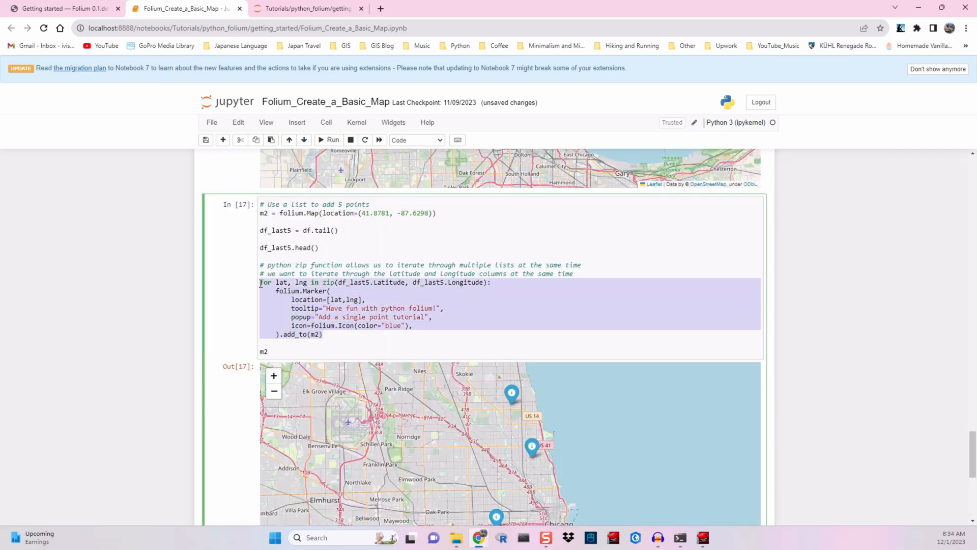
pyautogui.scroll(-3)
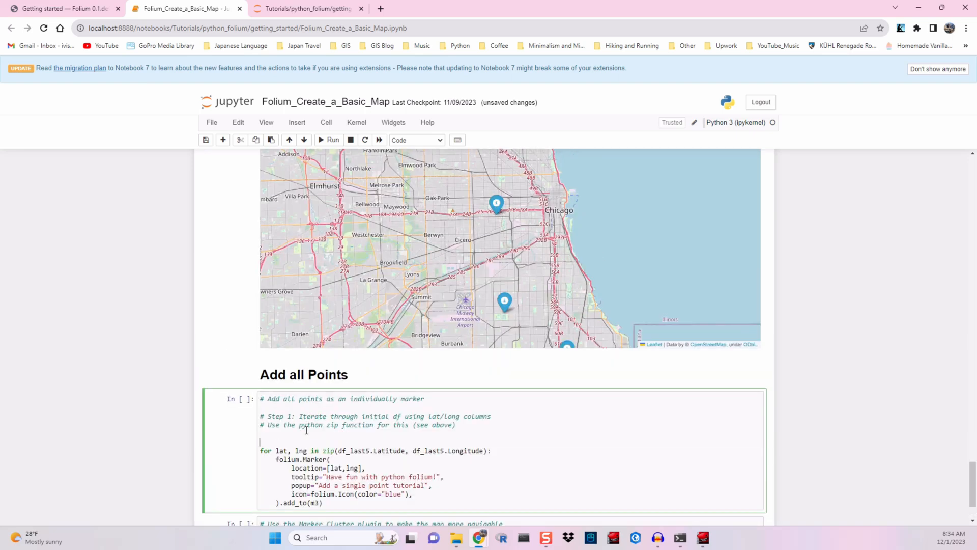
pyautogui.write('m3 = folium.Map(location=(41.8781, -87.6298))')
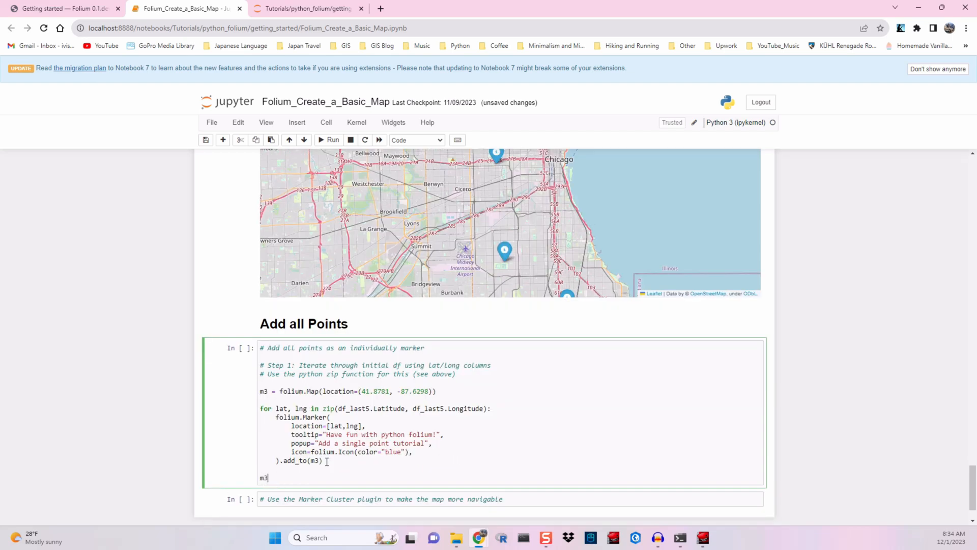
pyautogui.scroll(-3)
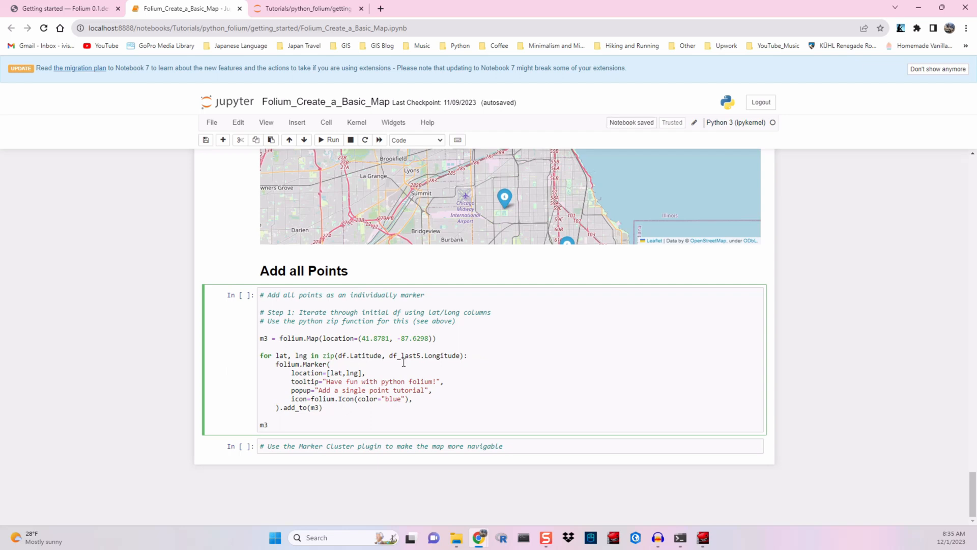
pyautogui.doubleClick(407, 356)
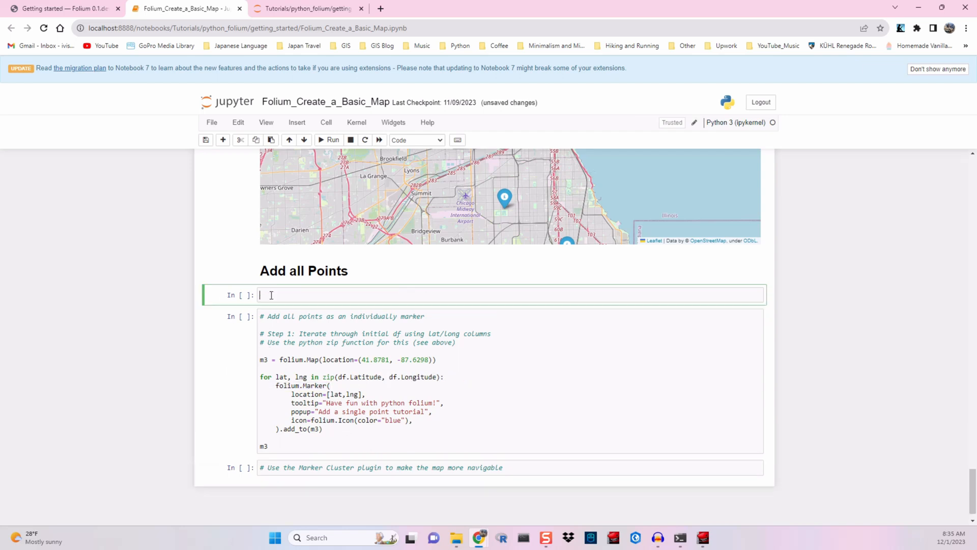
# Step: Run df.info() listing the 22 columns, then run the m3 marker cell, which raises a ValueError
pyautogui.write('df.head')
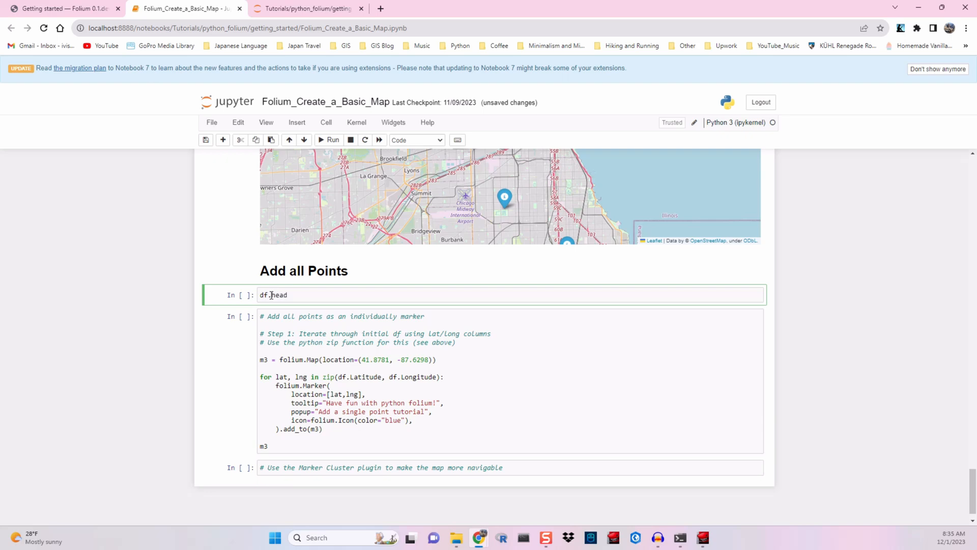
pyautogui.click(329, 140)
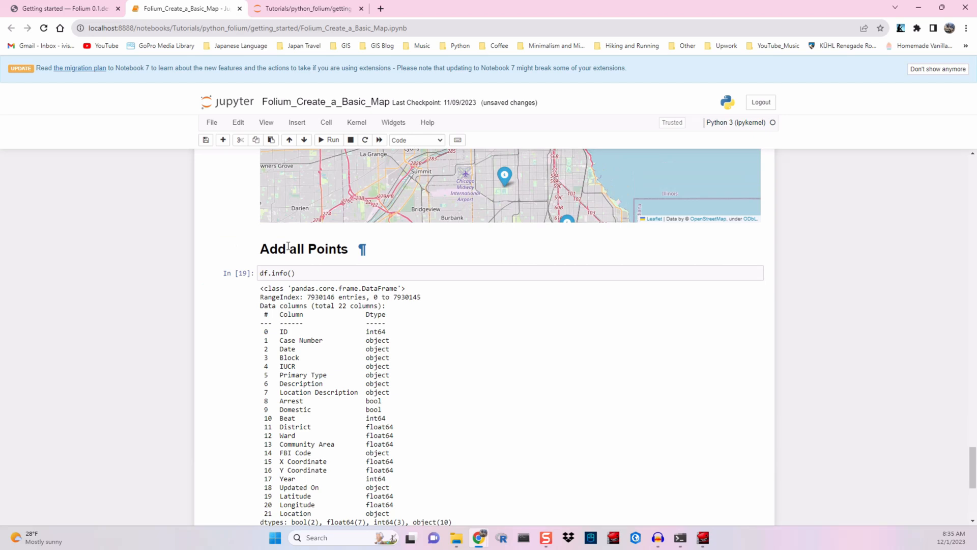
pyautogui.doubleClick(321, 297)
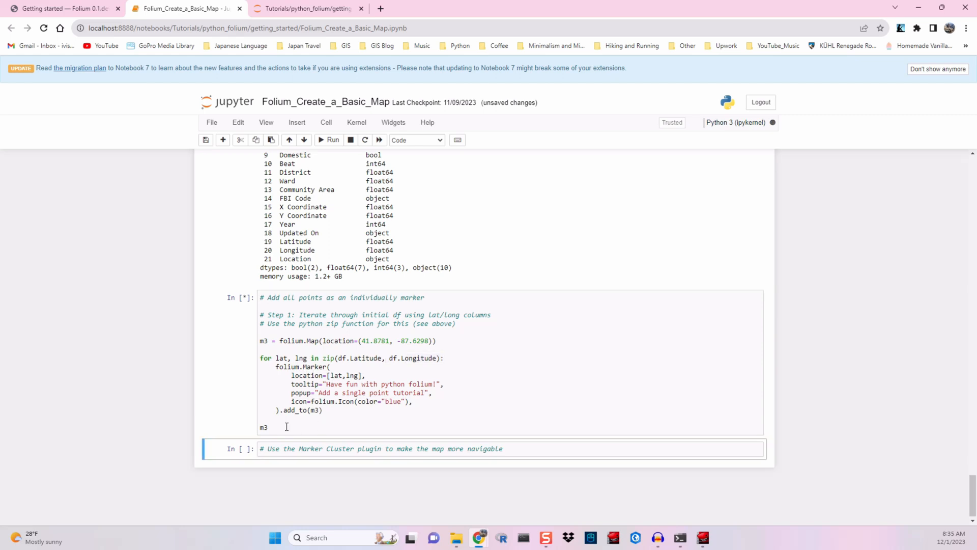
pyautogui.click(328, 139)
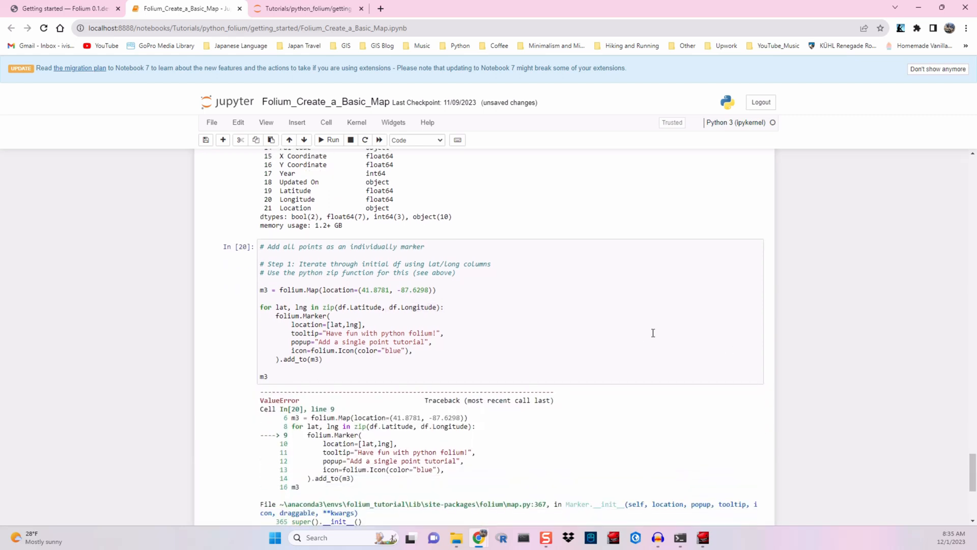
pyautogui.scroll(-3)
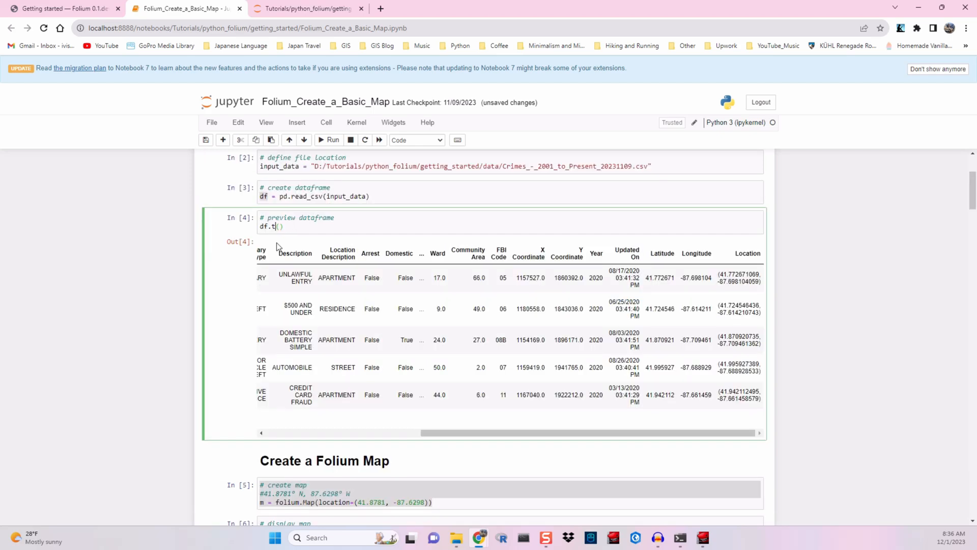
# Step: Rerun df.head() revealing NaN latitude/longitude, then begin a note that the data needs cleaning
pyautogui.click(330, 140)
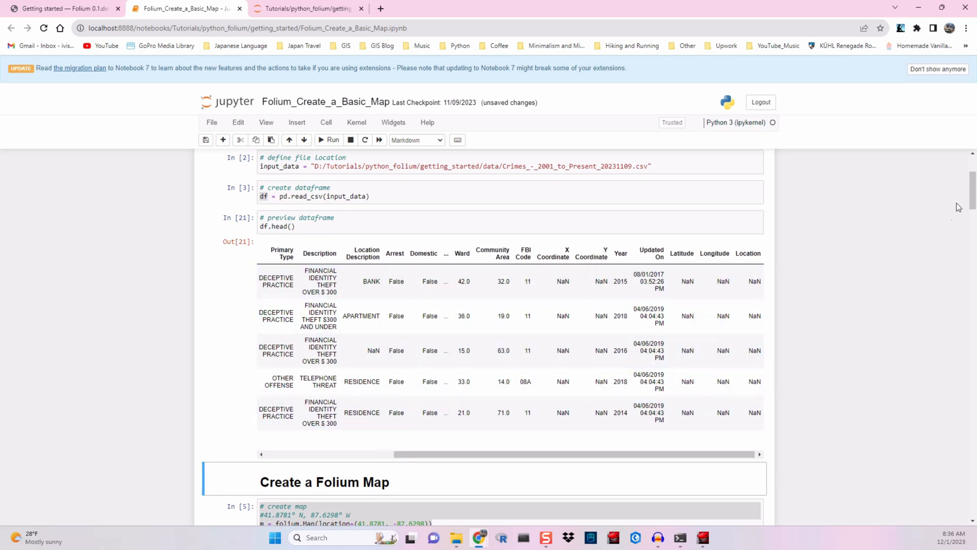
pyautogui.write('# We need to clean the data!!!!!!')
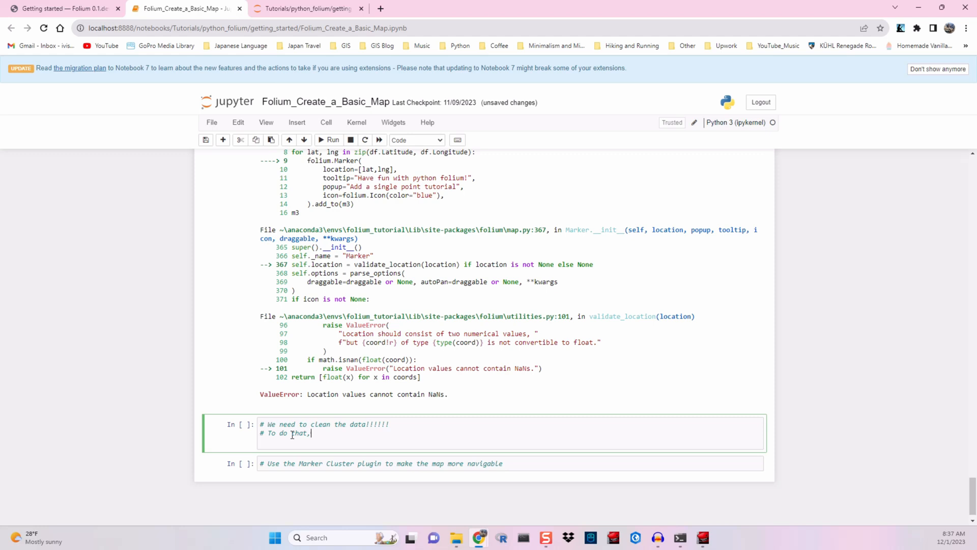
# Step: Finish the note saying pandas dropna will be used and check dropna's axis parameter in the docs
pyautogui.write("we'll use the pandas dropna func")
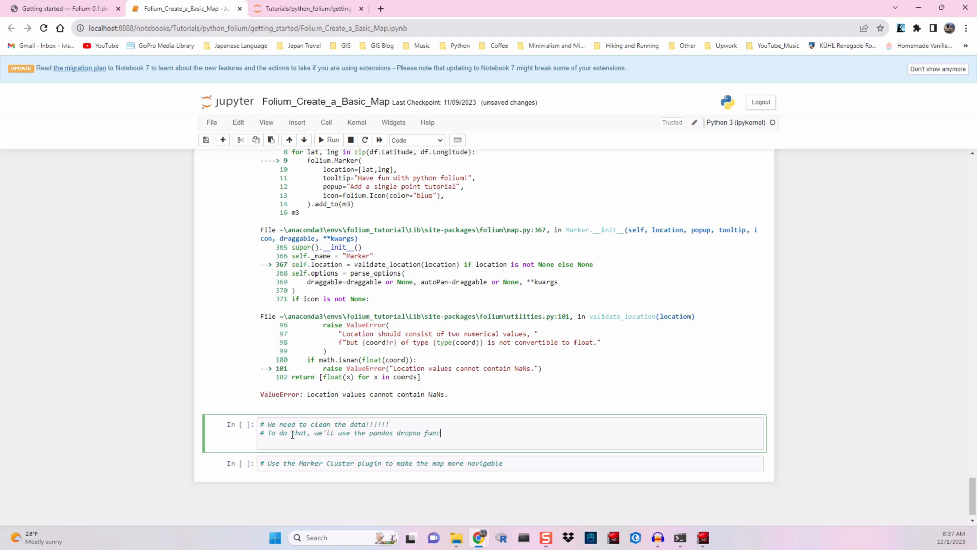
pyautogui.write('pandas dropn')
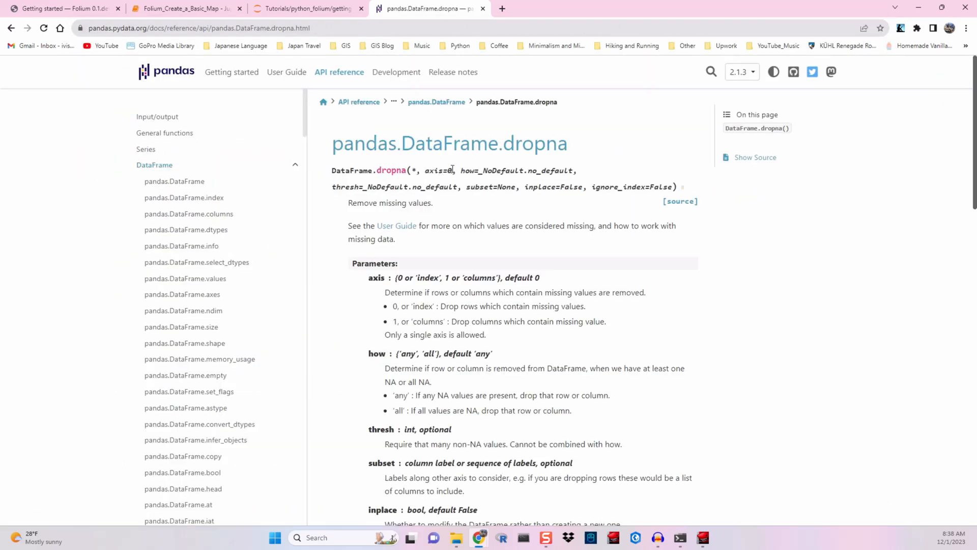
pyautogui.doubleClick(488, 187)
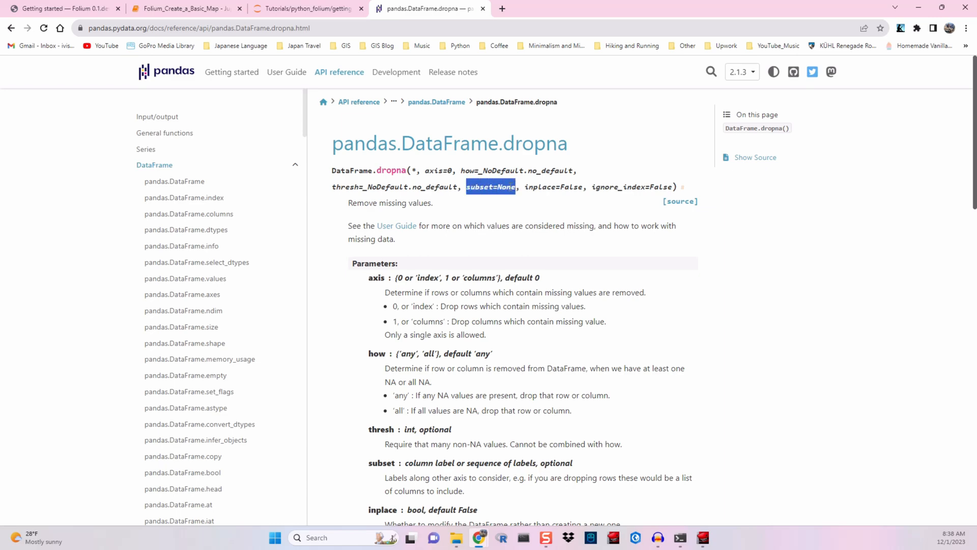
pyautogui.click(184, 8)
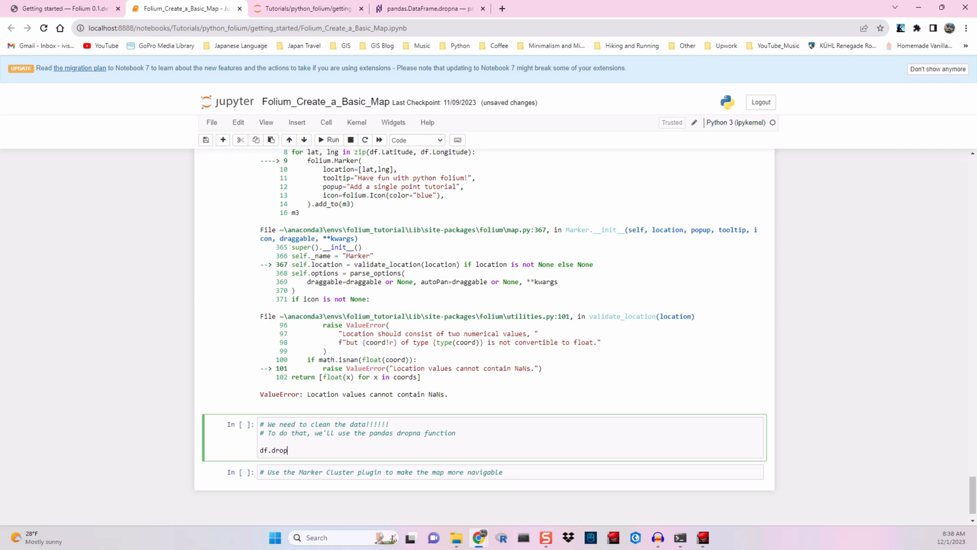
# Step: Run df = df.dropna(axis=0, how='any', subset=['Latitude','Longitude']) and summarize the cleaned frame with df.info()
pyautogui.write('na()')
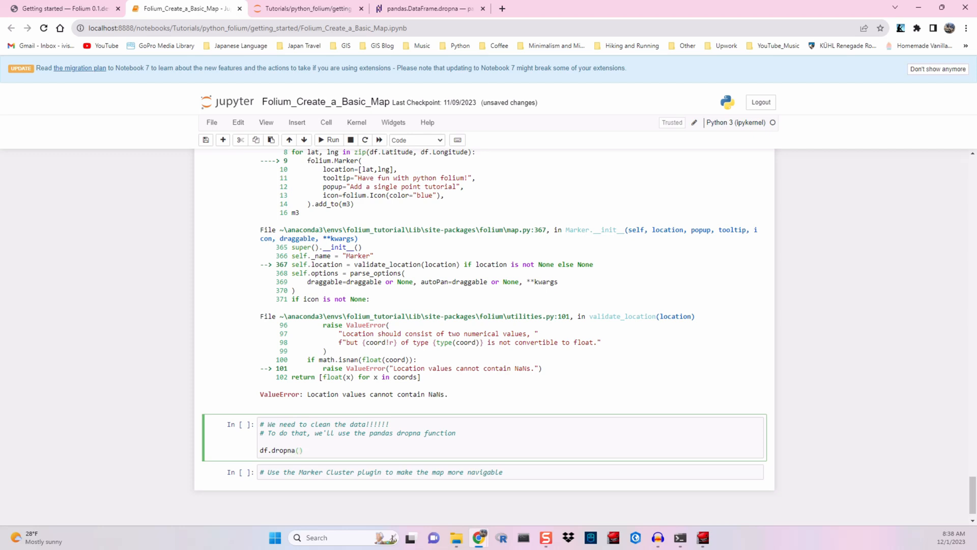
pyautogui.write('axis=0')
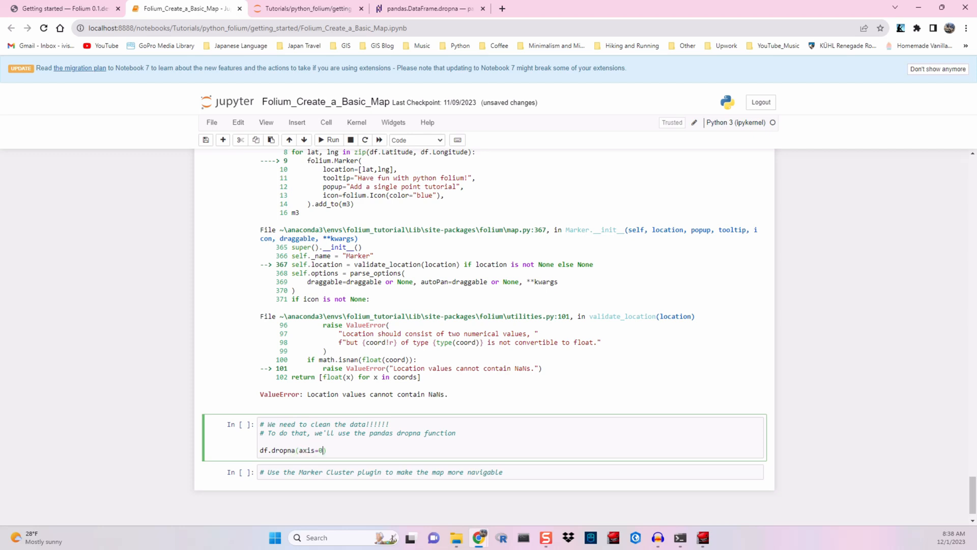
pyautogui.write('# Use the subset')
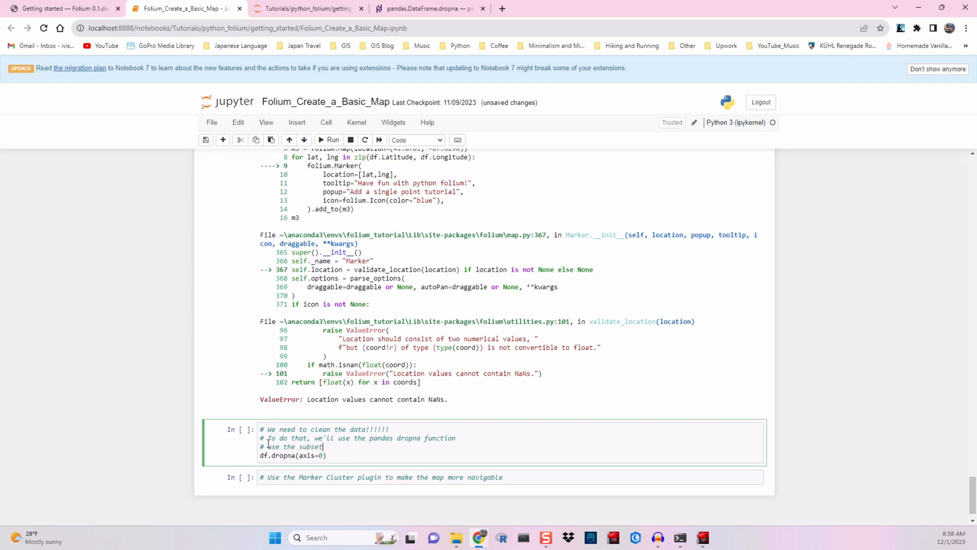
pyautogui.write('paramter to only drop NaN values from a subset of latitude and longitude columns')
pyautogui.click(294, 455)
pyautogui.write(', ')
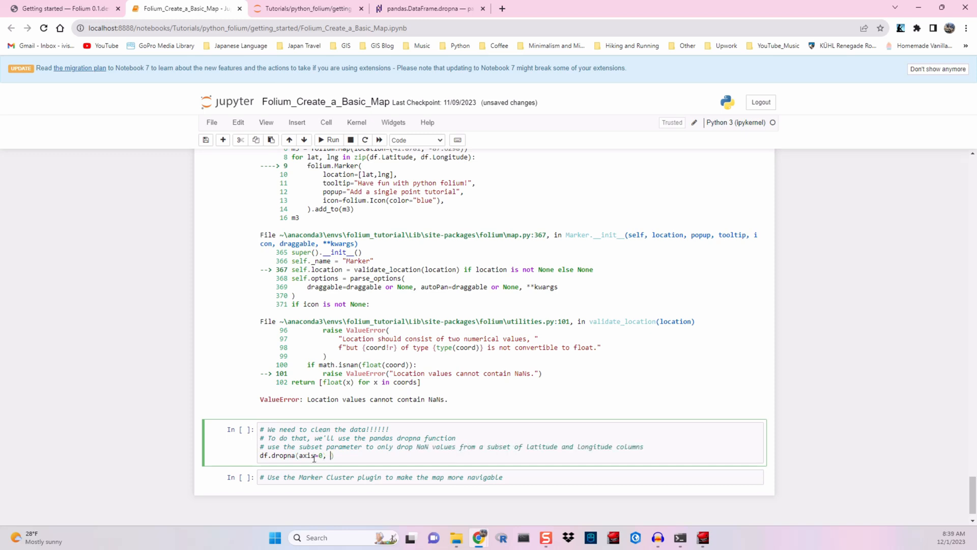
pyautogui.write("how='any', subset=['Latitude','Longitude")
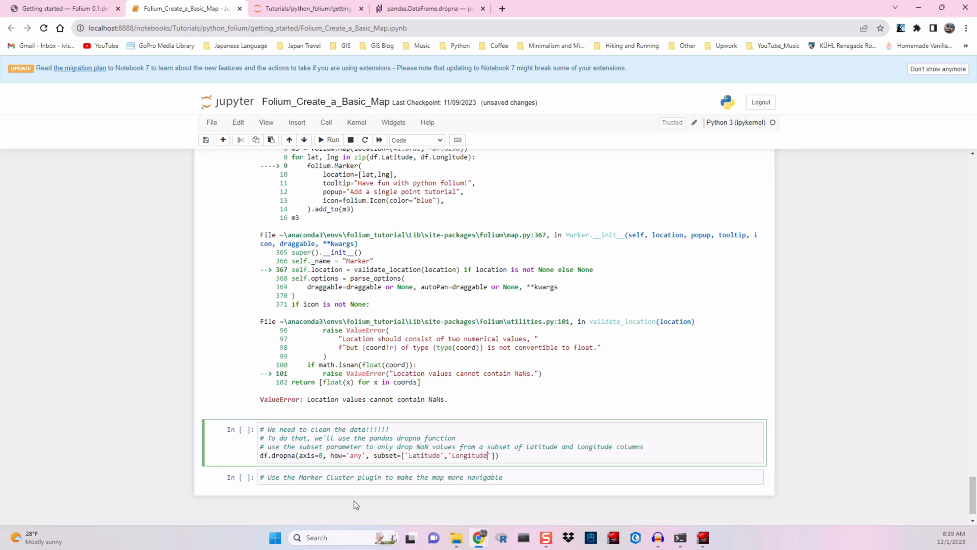
pyautogui.write('df =')
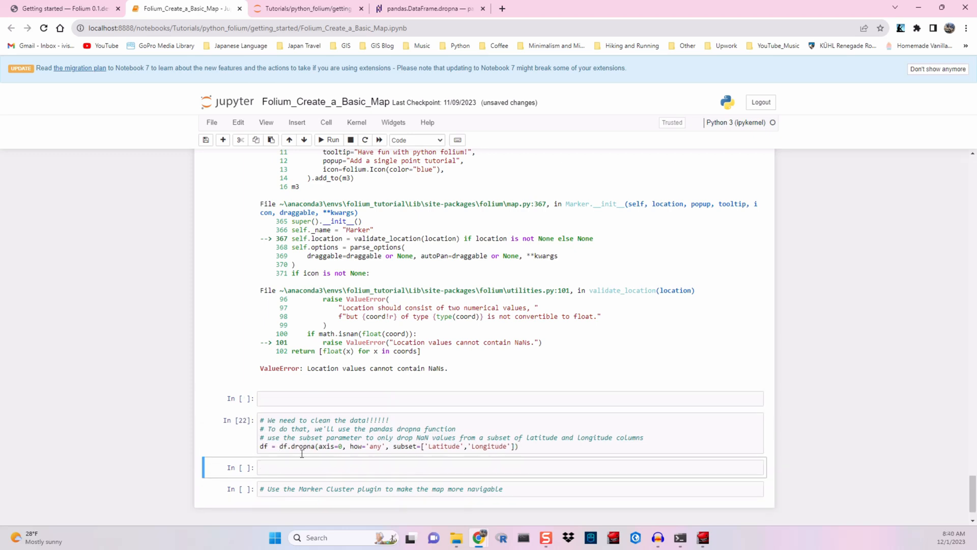
pyautogui.write('df.head')
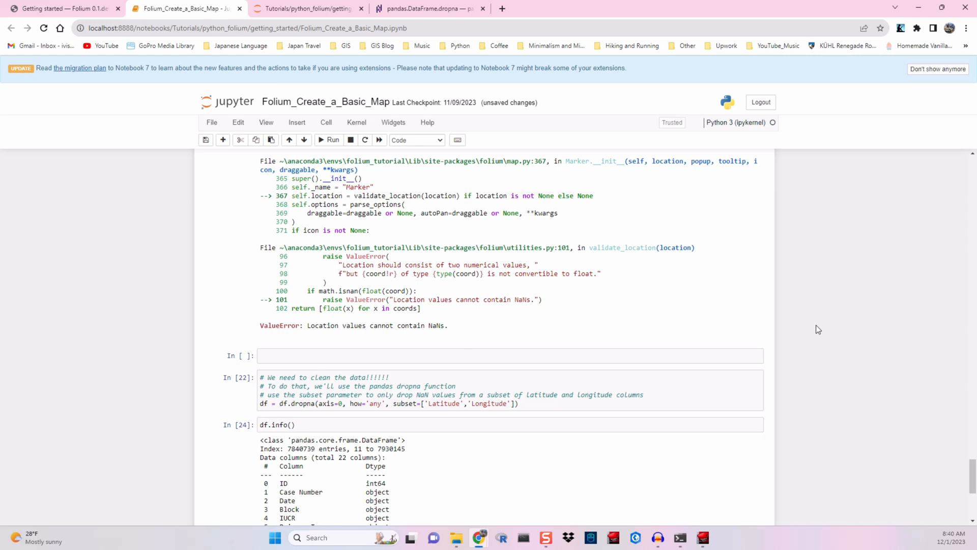
pyautogui.scroll(-3)
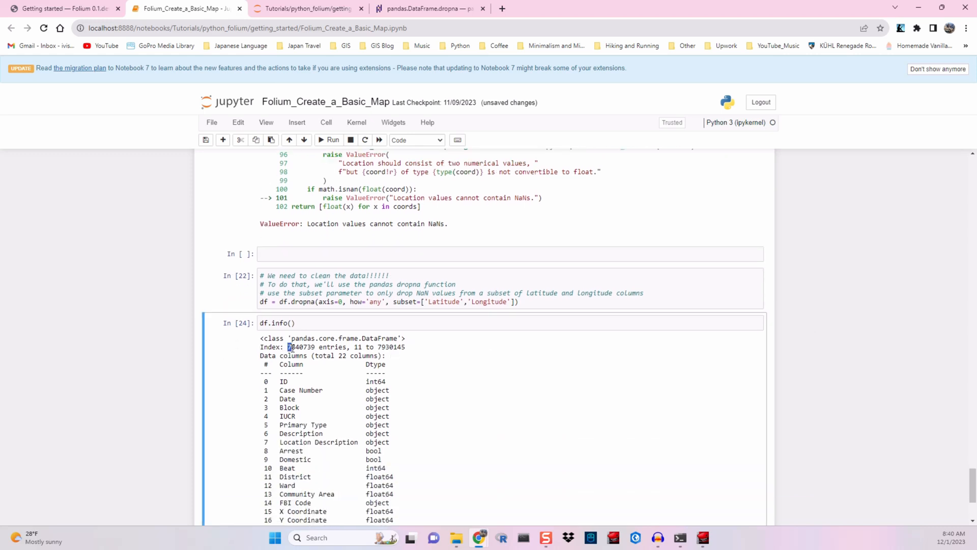
pyautogui.scroll(-3)
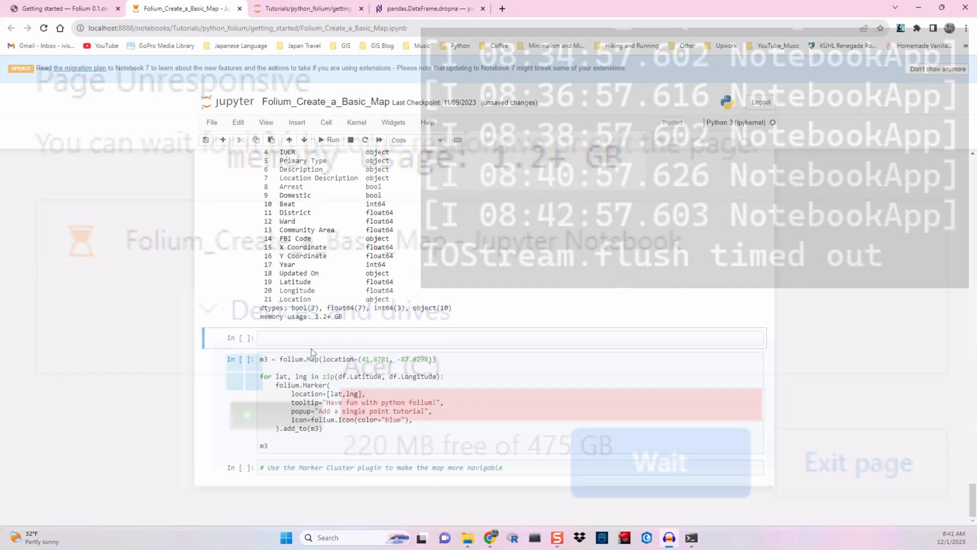
# Step: Slice df to its first 10,000 rows and rerun the m3 marker cell, waiting while the notebook is busy
pyautogui.write('df = df')
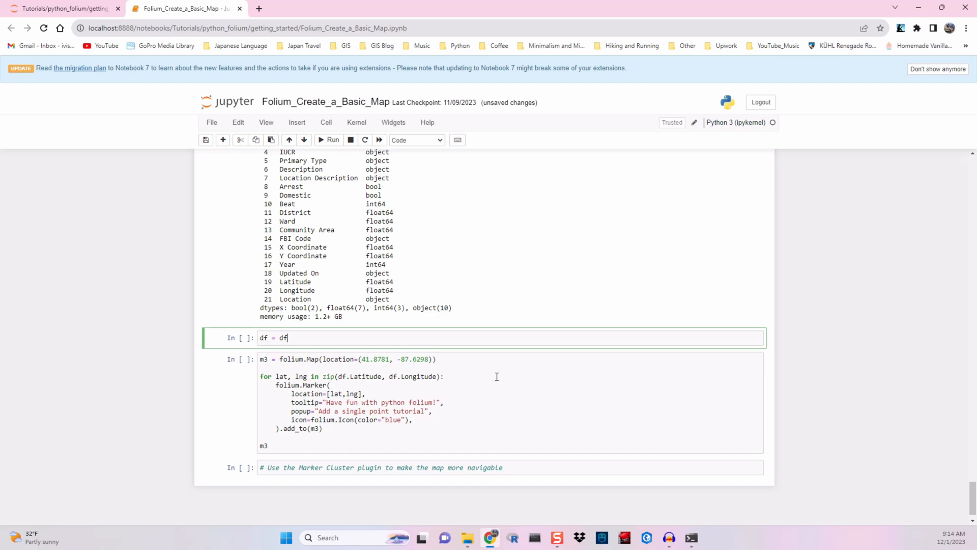
pyautogui.write('[0]')
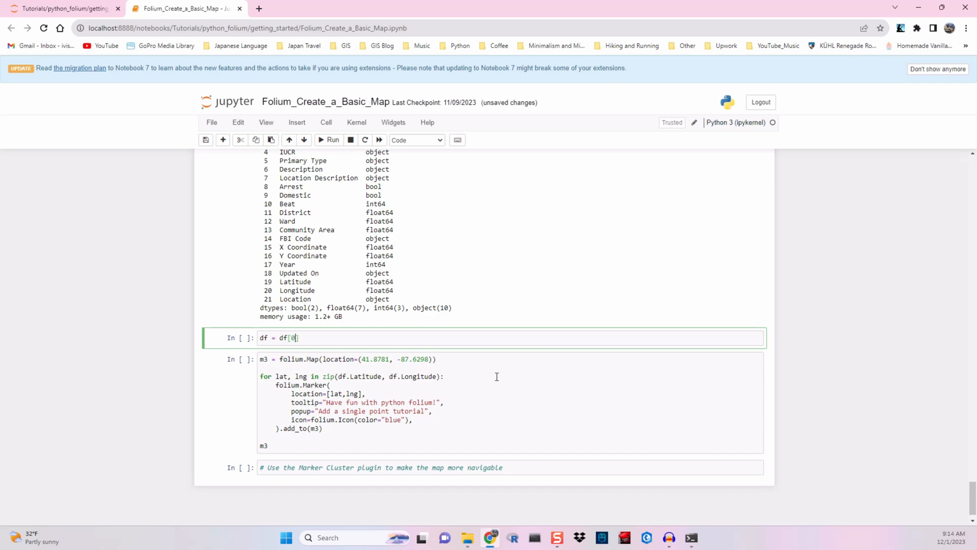
pyautogui.write(':100')
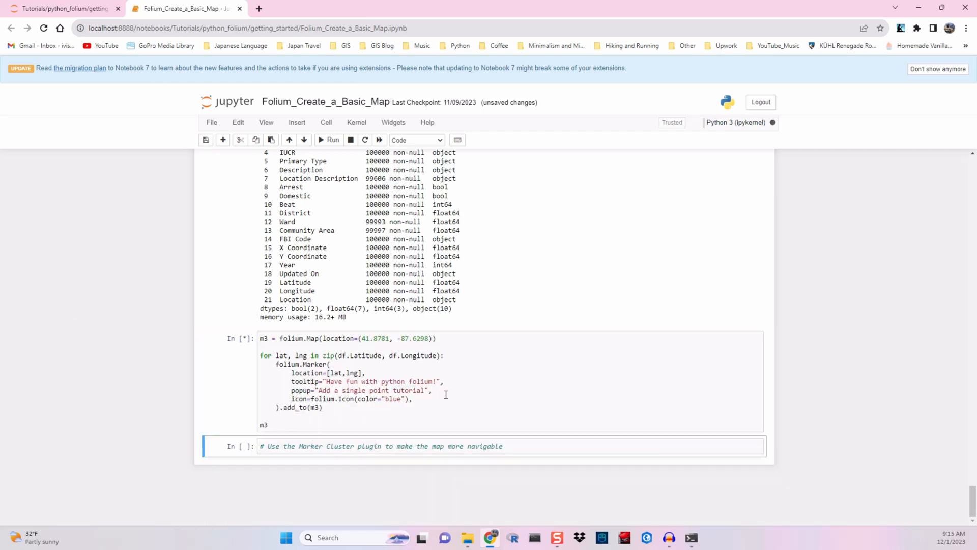
pyautogui.moveTo(495, 327)
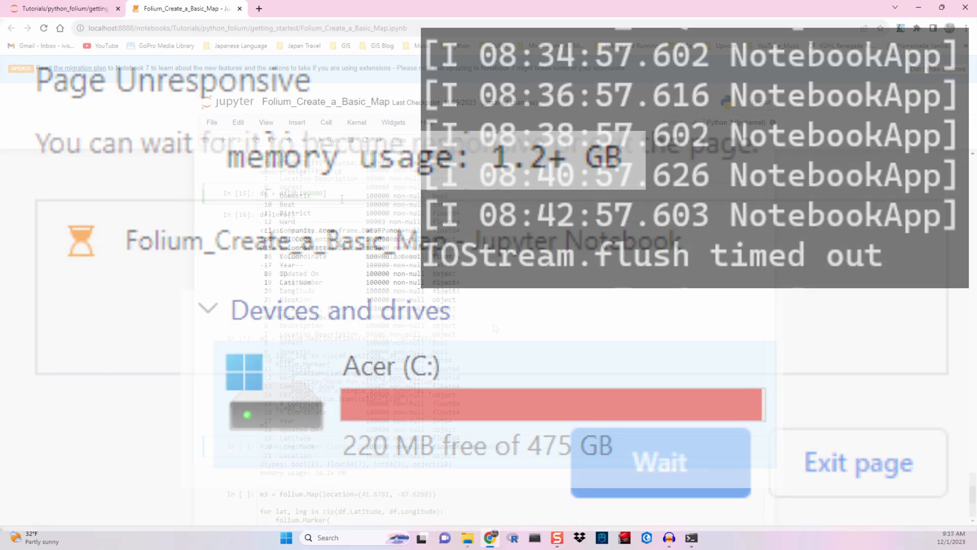
pyautogui.click(659, 461)
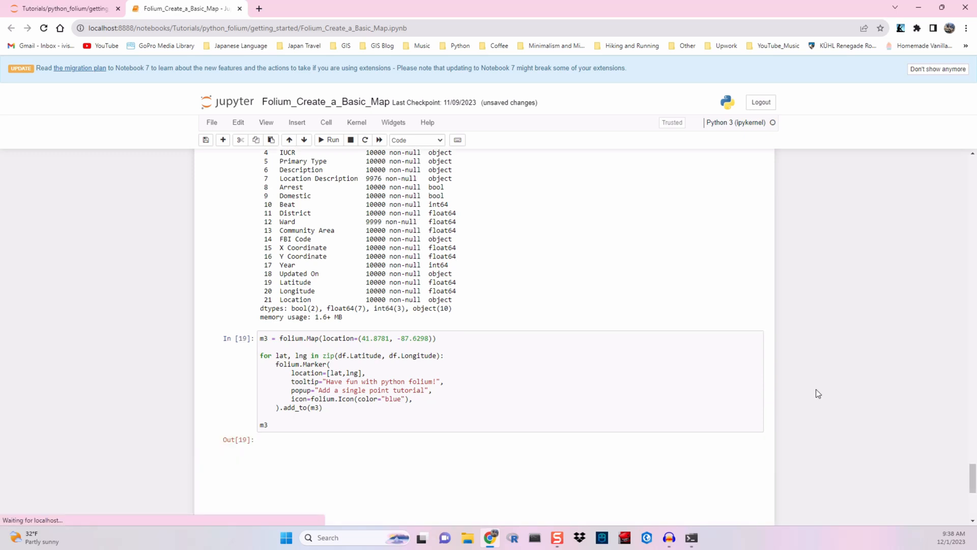
# Step: View the marker-crowded map, then slice df to 1,000 rows with the folium.Marker loop commented out
pyautogui.click(329, 139)
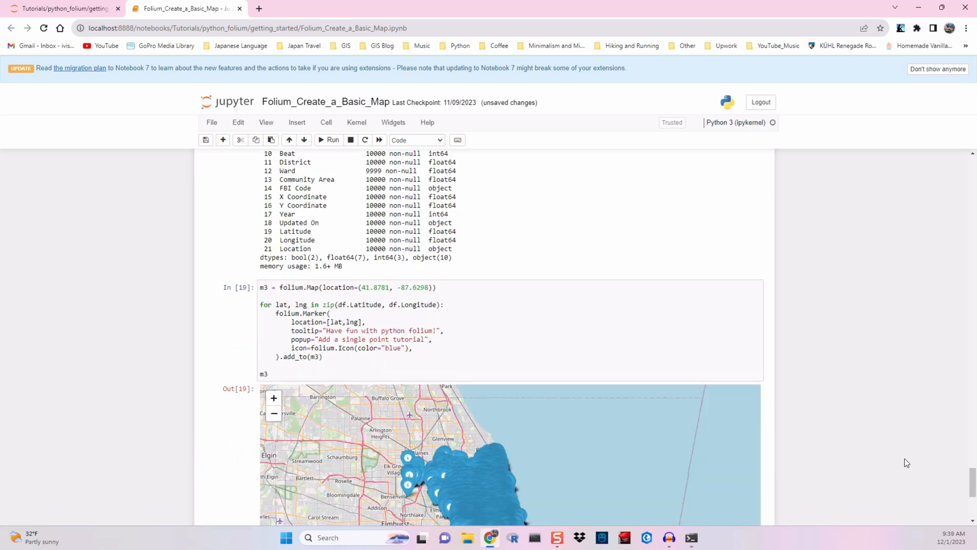
pyautogui.scroll(-3)
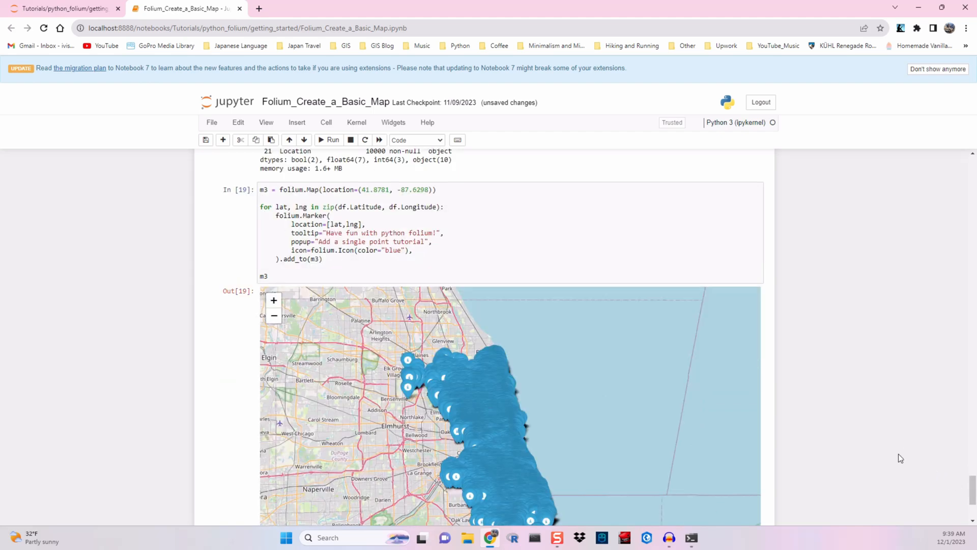
pyautogui.scroll(-3)
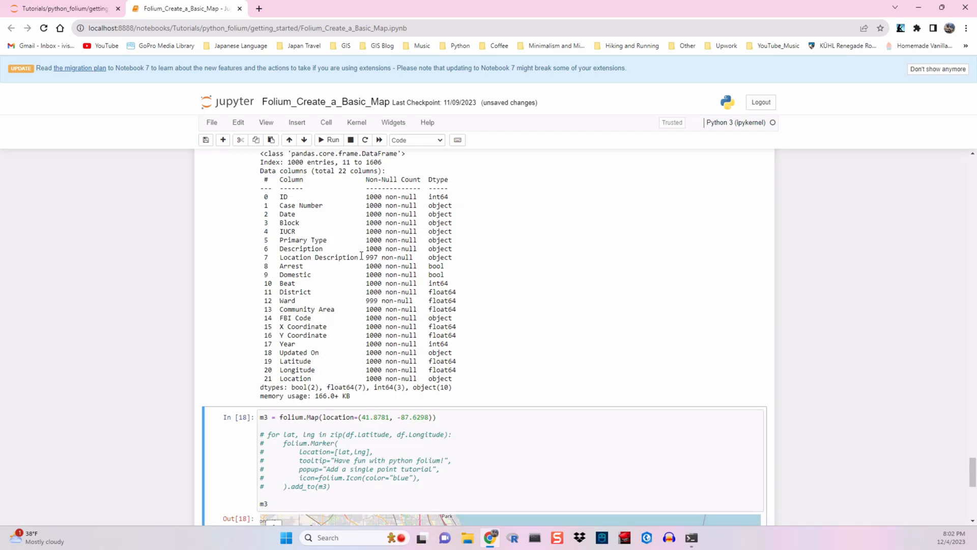
# Step: Uncomment the marker loop, rerun m3 showing 1,000 blue markers, and pan the map eastward
pyautogui.scroll(-3)
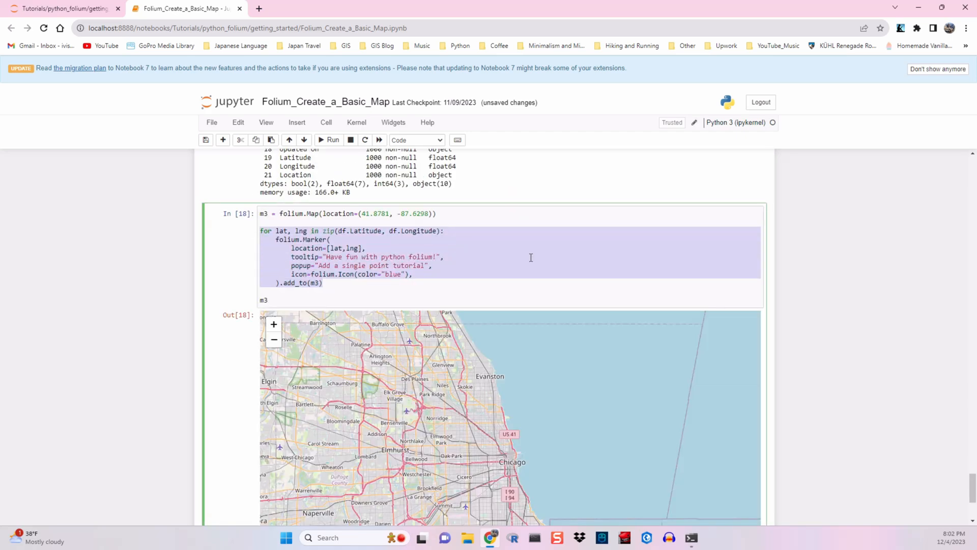
pyautogui.click(329, 140)
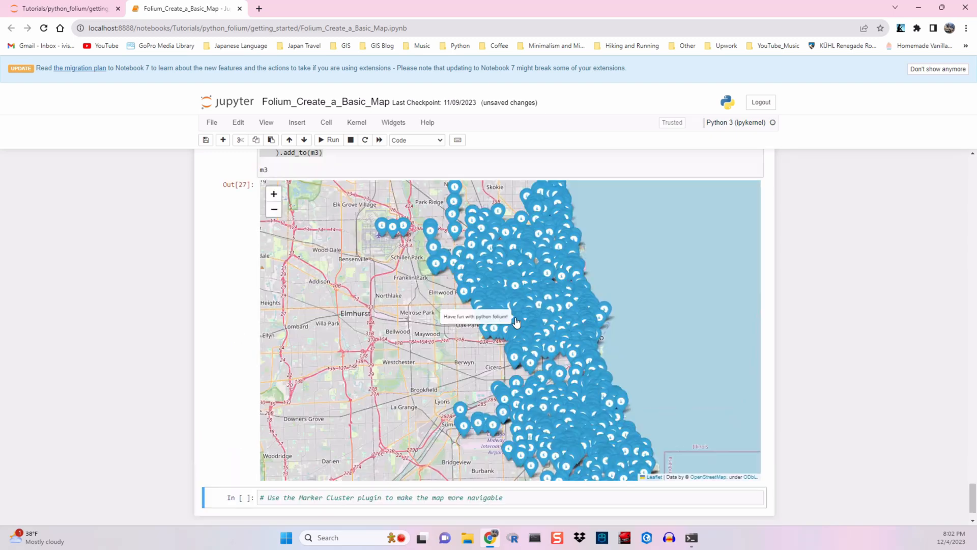
pyautogui.moveTo(517, 321); pyautogui.dragTo(473, 326)
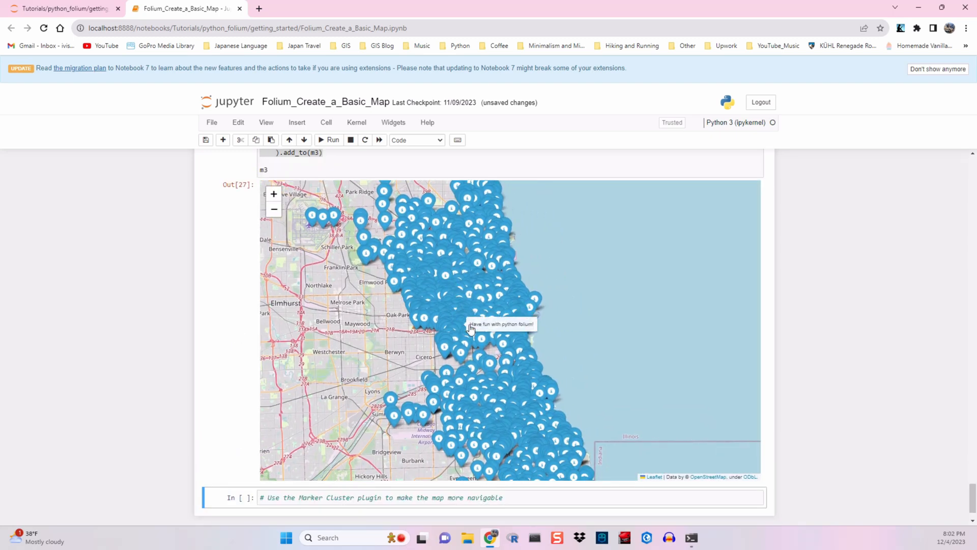